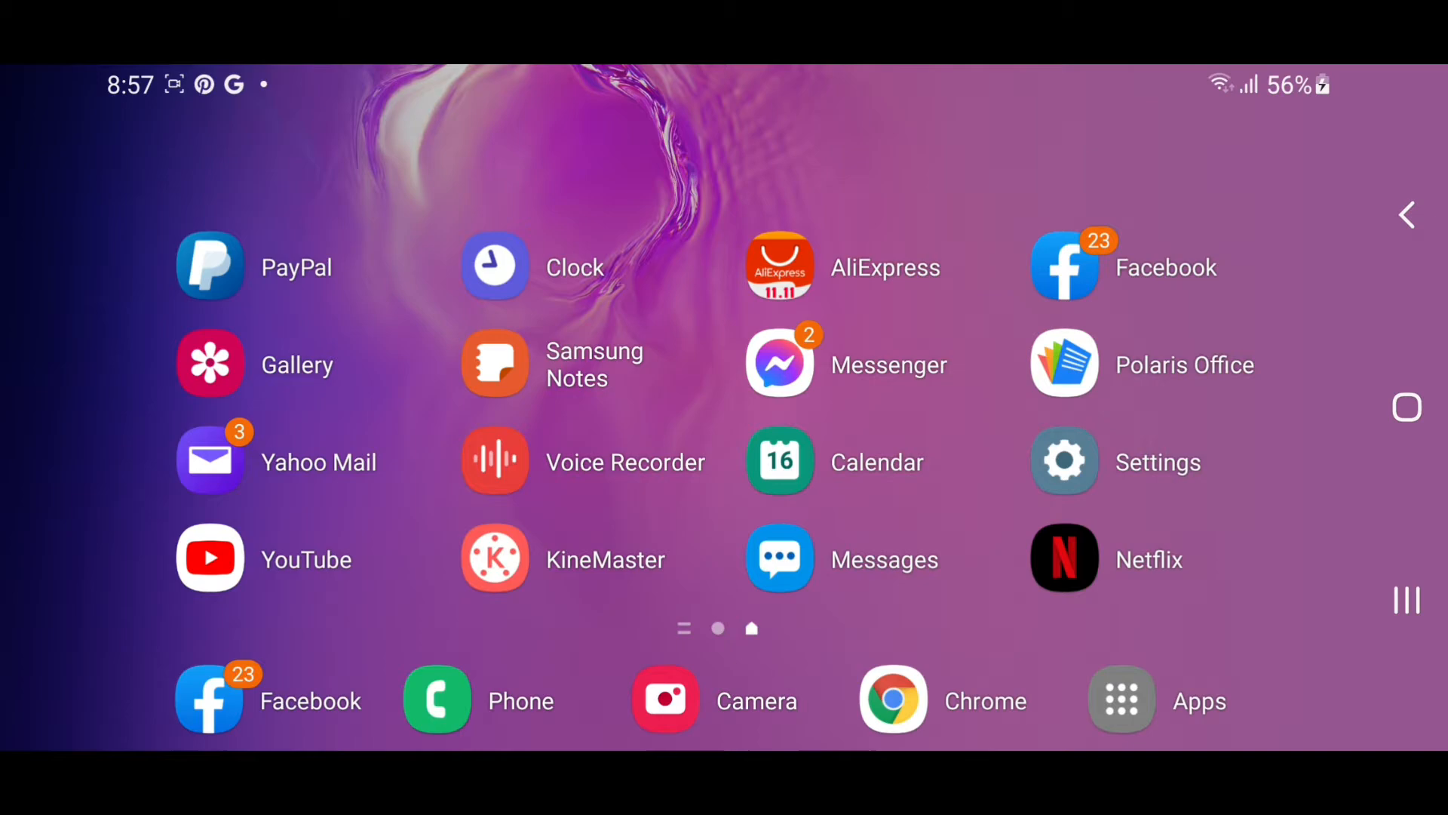
# Launch KineMaster from its icon on the Android home screen
pyautogui.click(495, 558)
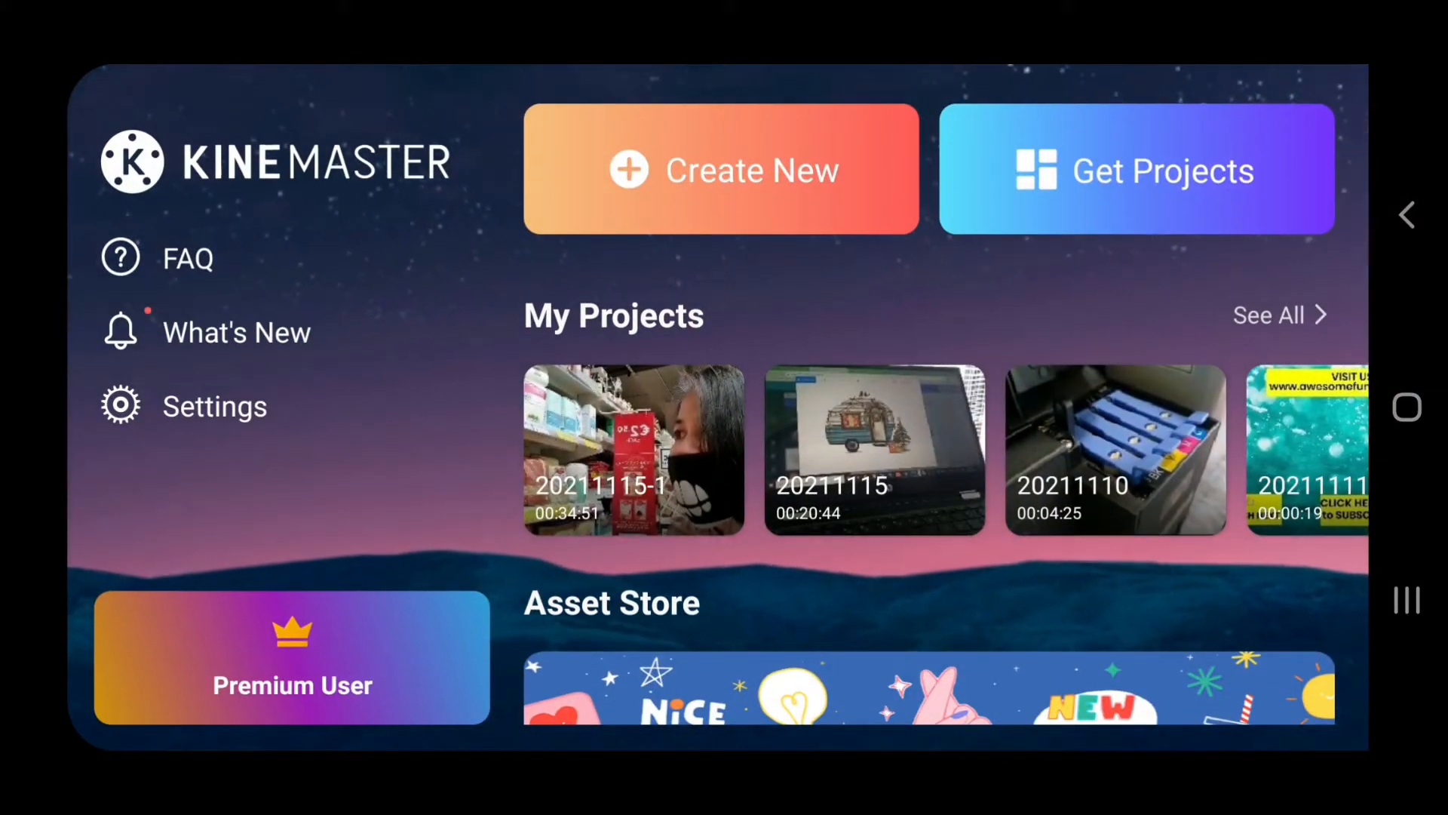
# Scroll the KineMaster start screen down to reach the Asset Store
pyautogui.scroll(-3)
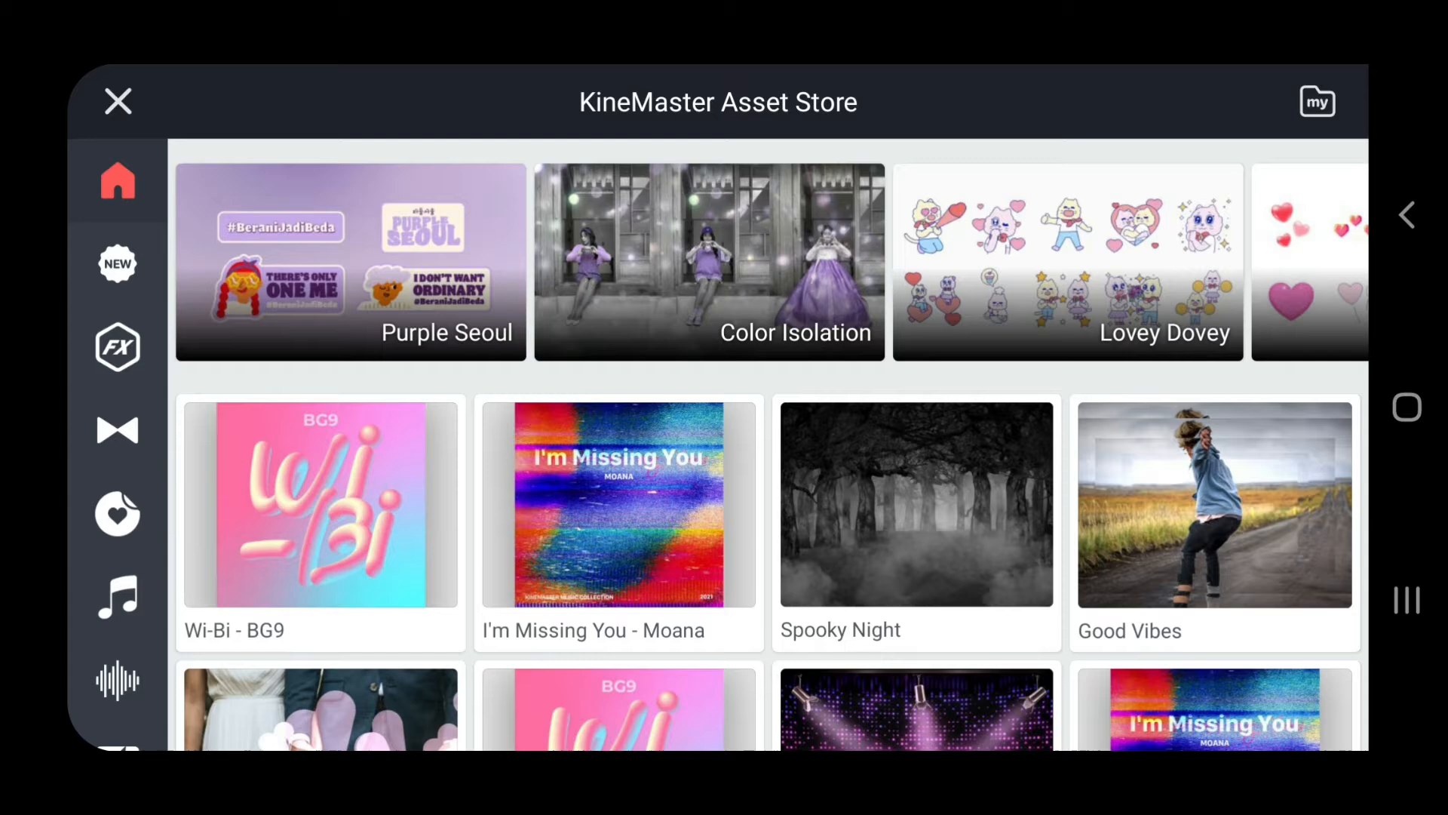
# Open My Assets from the top-right folder icon to list downloaded effects
pyautogui.click(1315, 102)
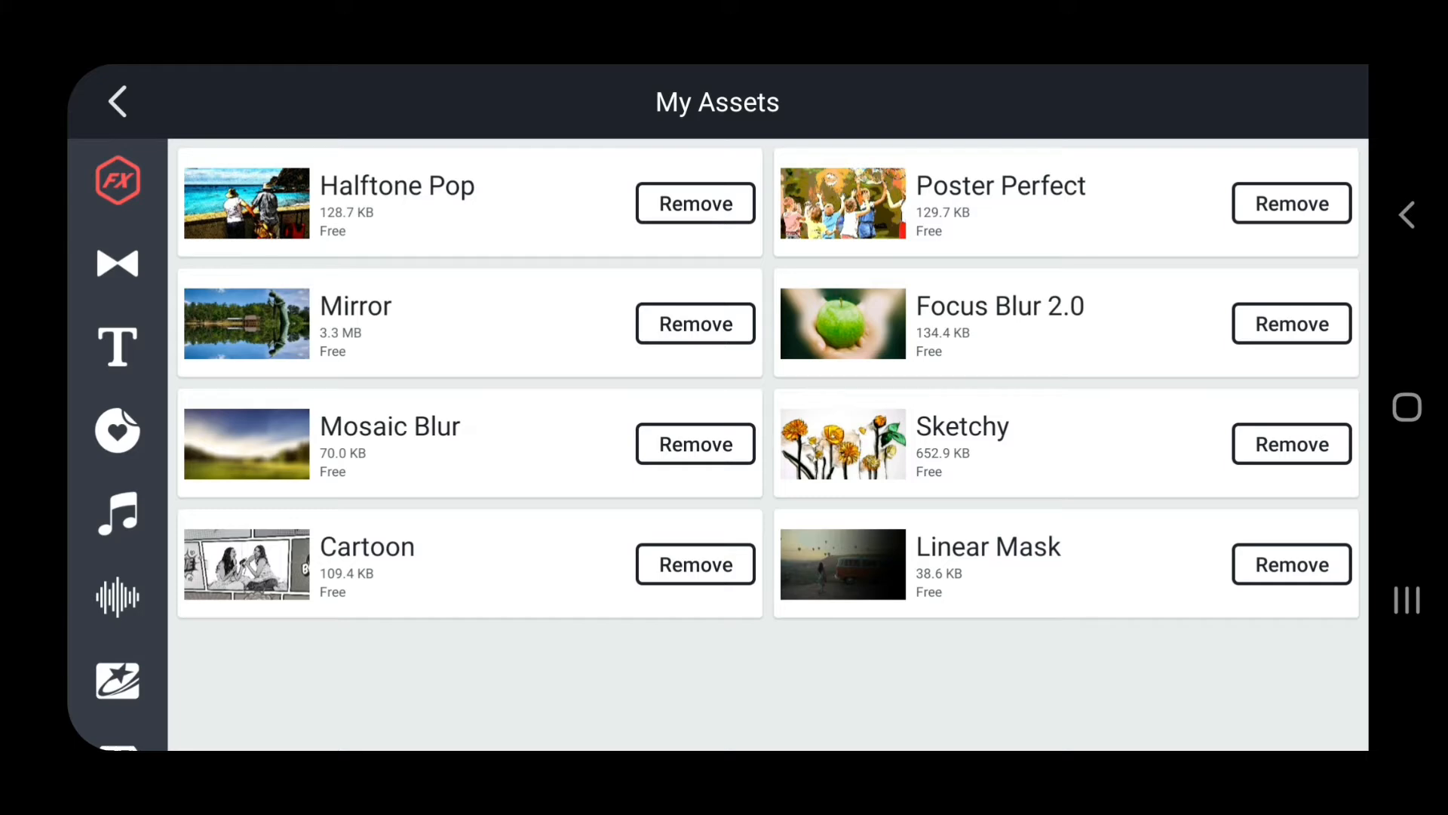
# Remove the Sketchy effect, cancelling the first prompt and confirming the second
pyautogui.click(1291, 443)
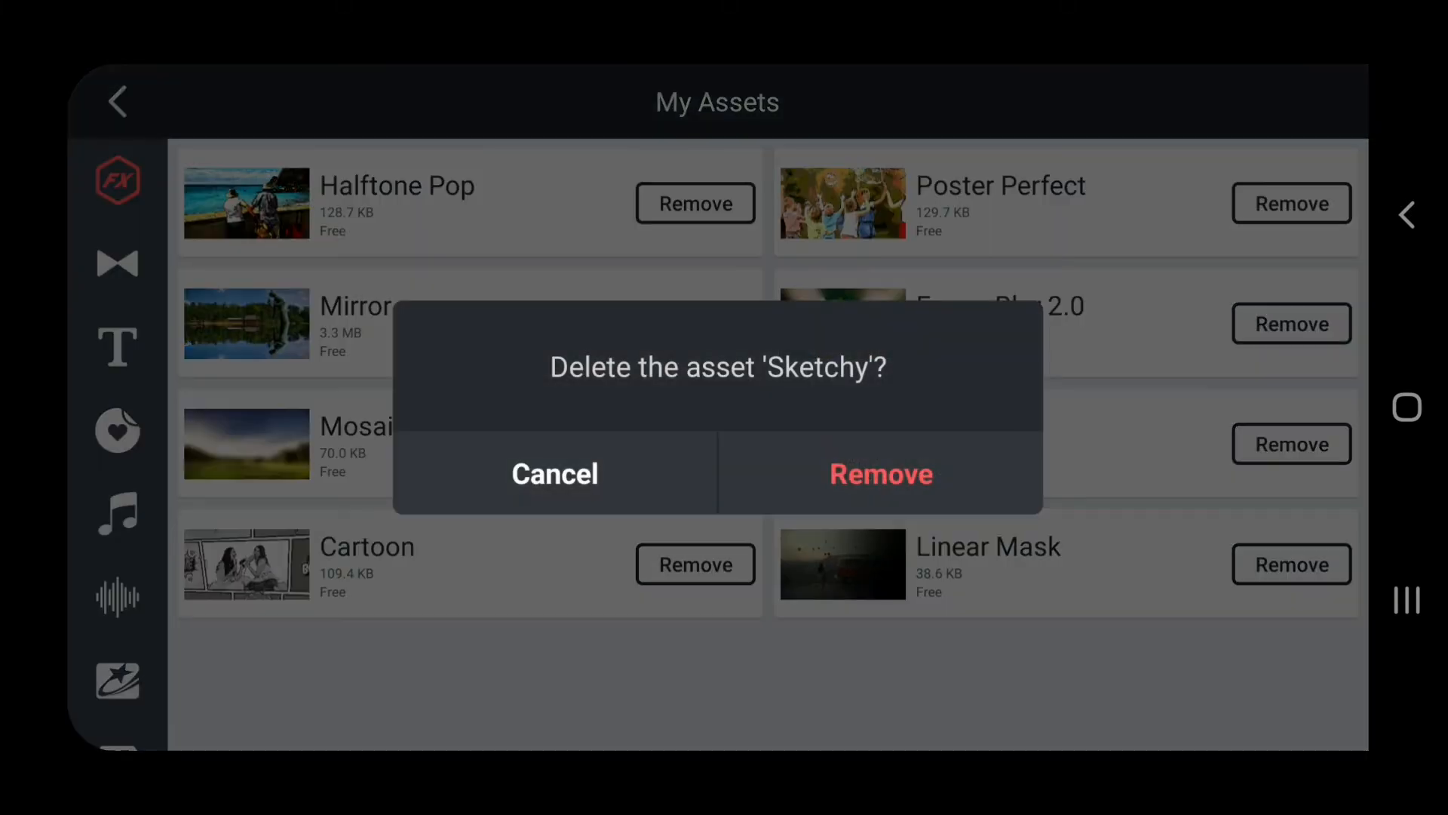
pyautogui.click(555, 473)
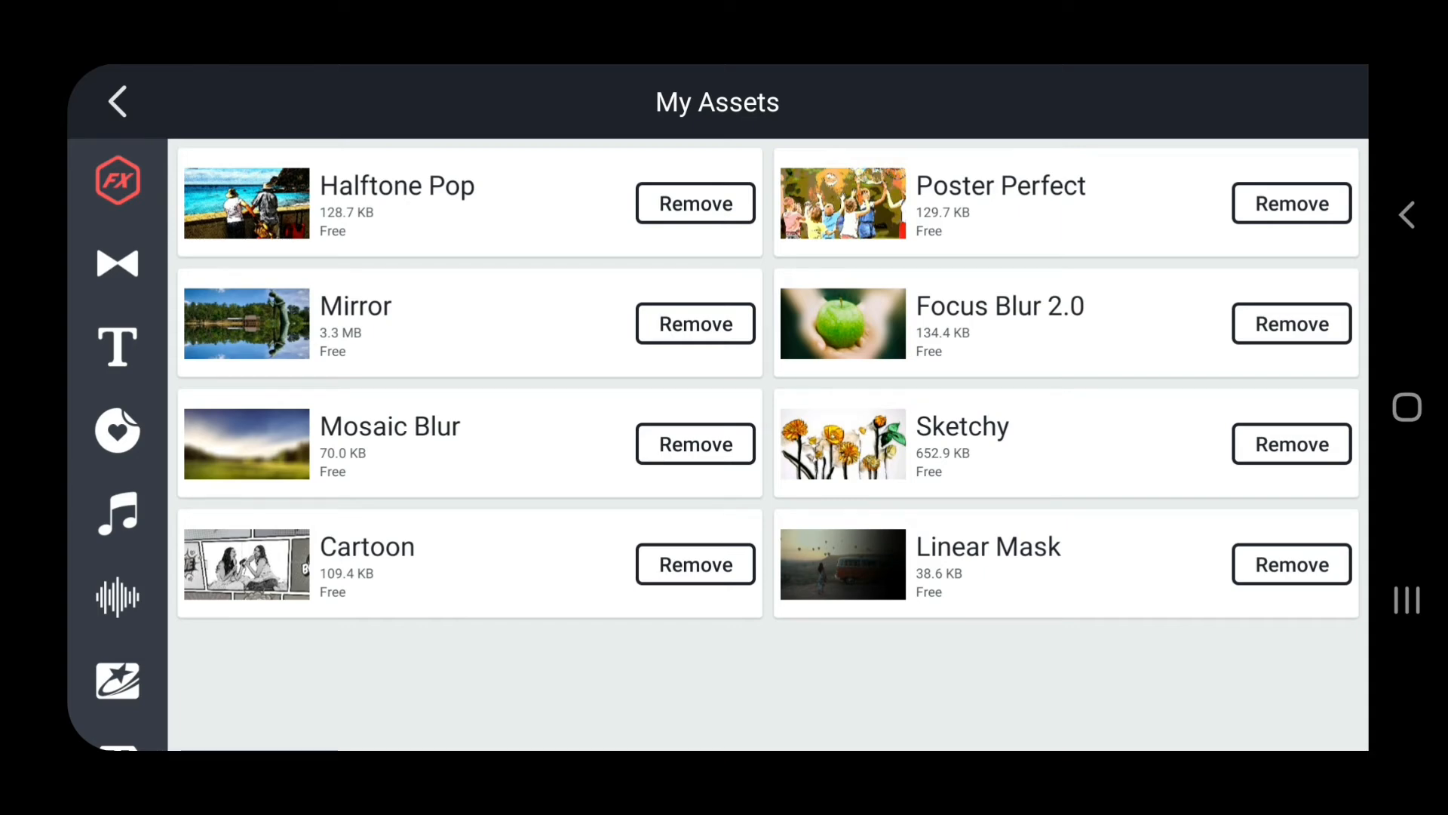
pyautogui.click(1290, 444)
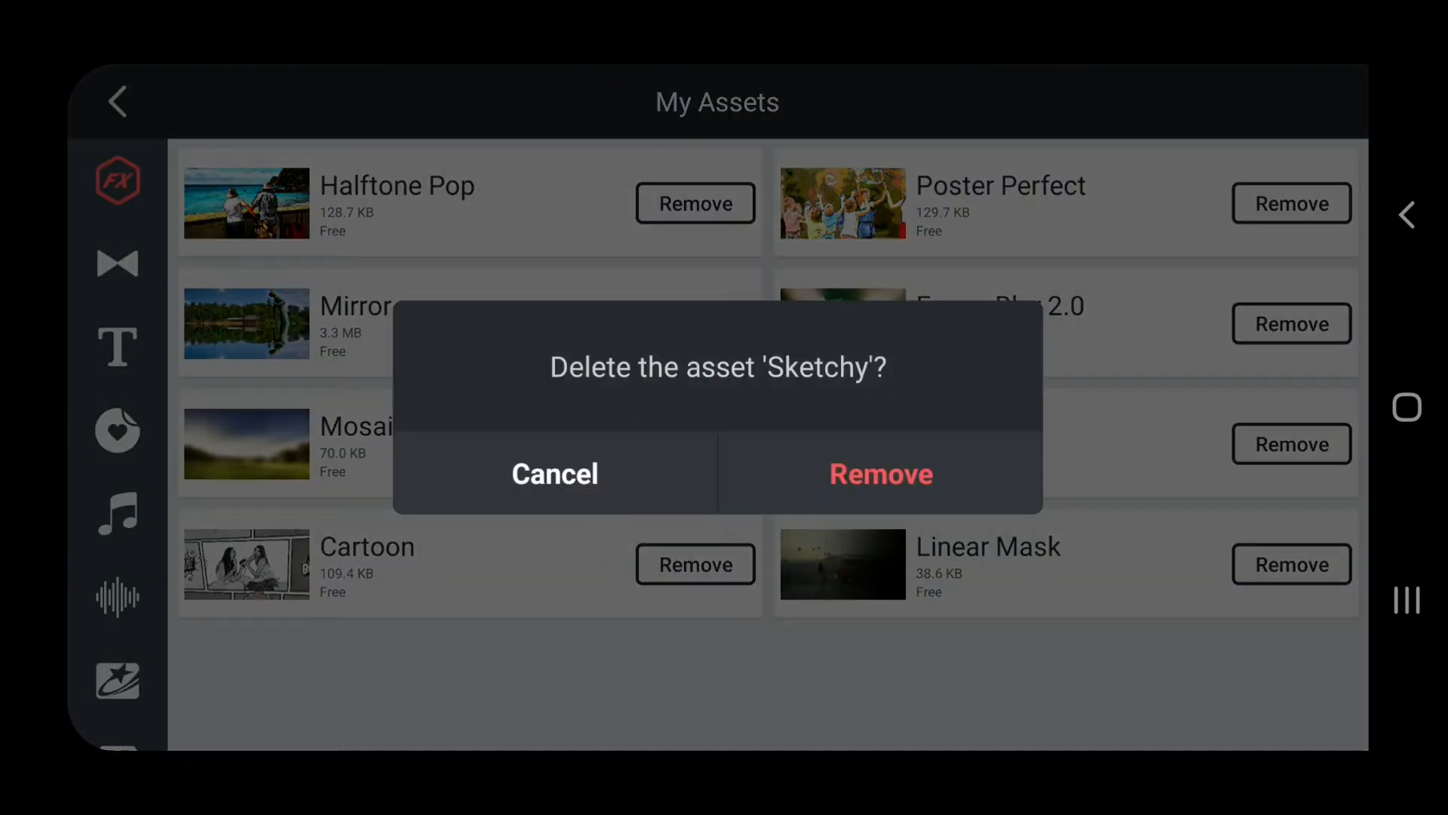
pyautogui.click(880, 473)
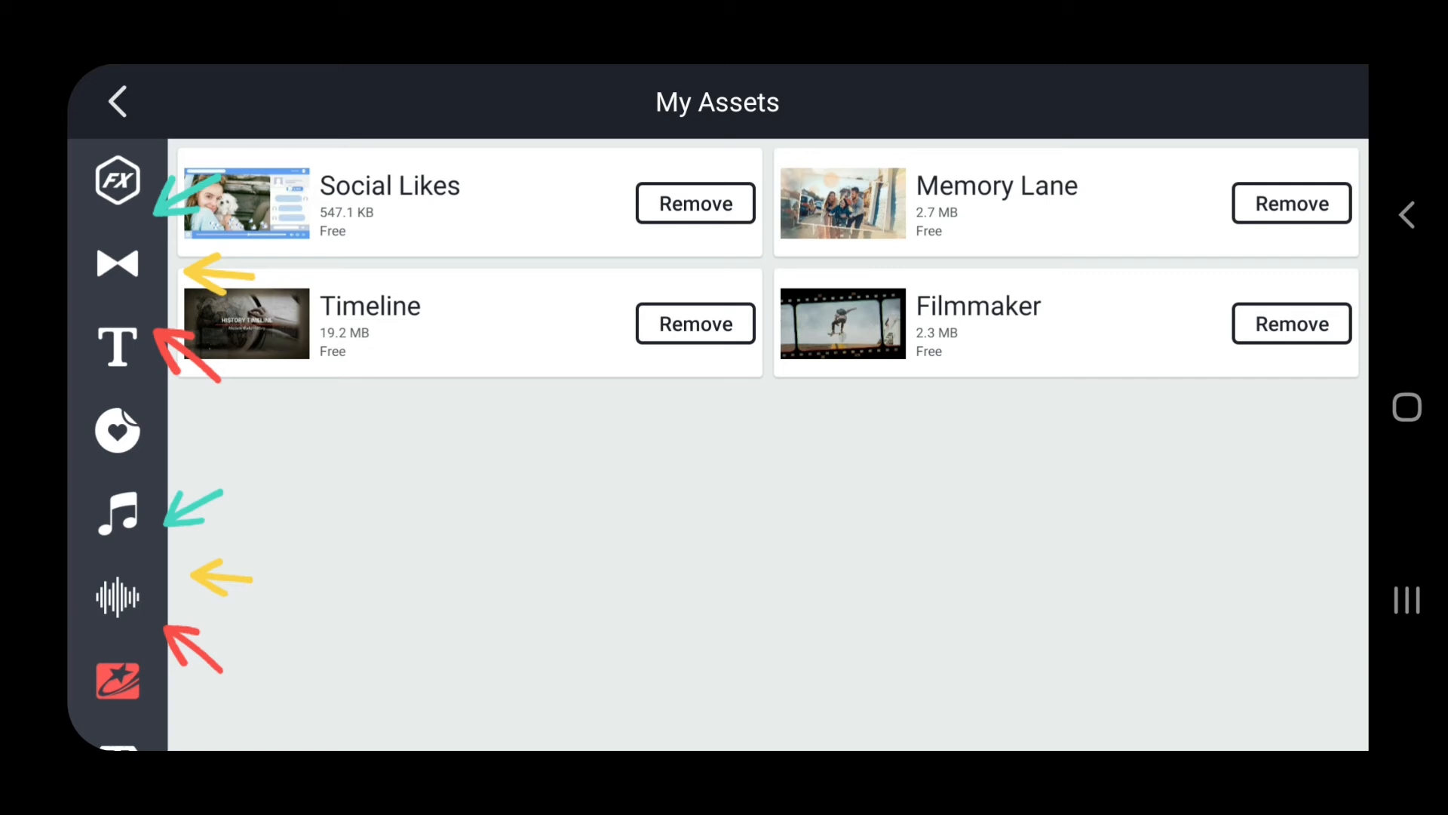
# Switch My Assets to the sticker category and scroll down through the downloaded stickers
pyautogui.click(117, 431)
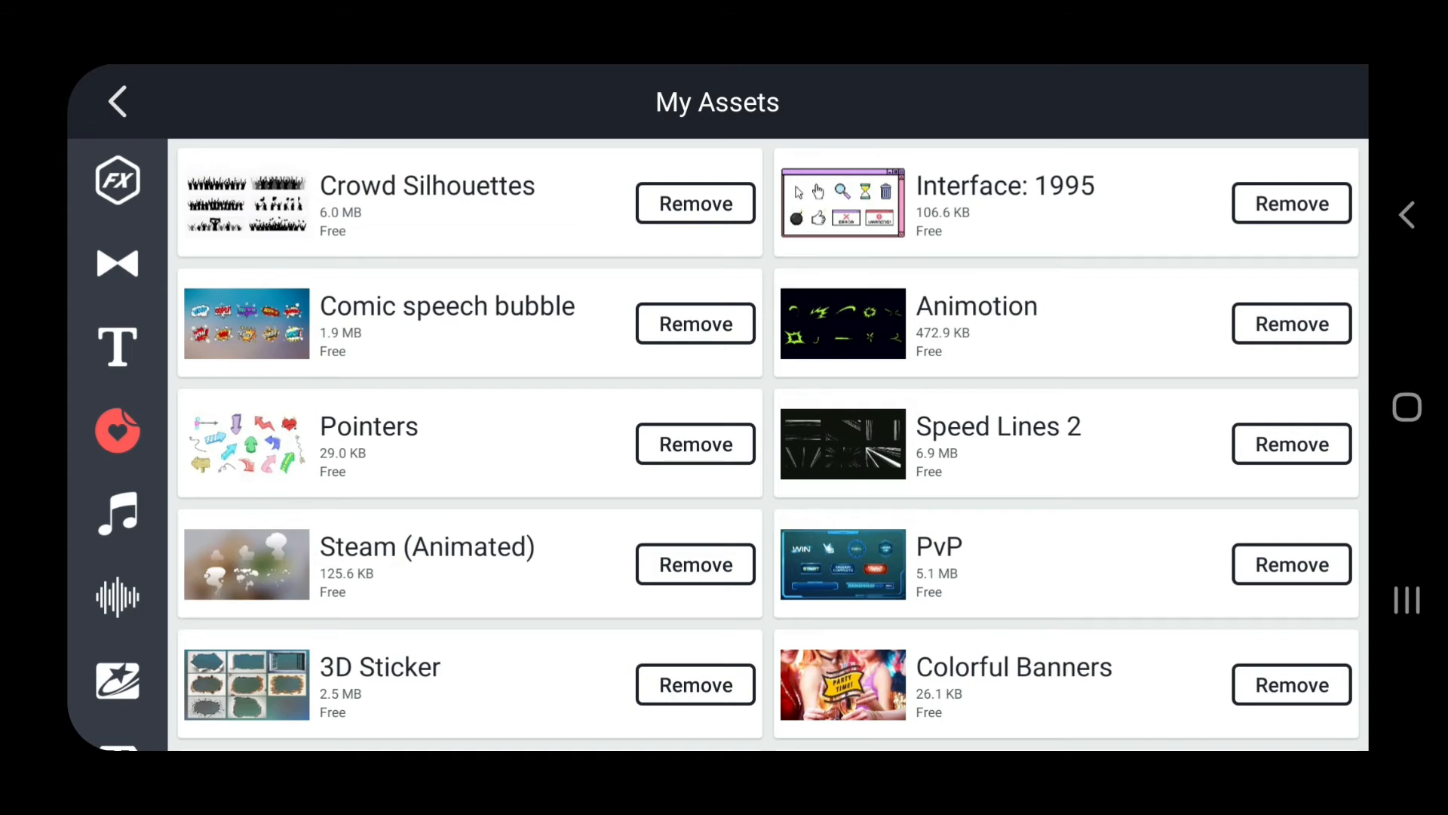
pyautogui.scroll(-3)
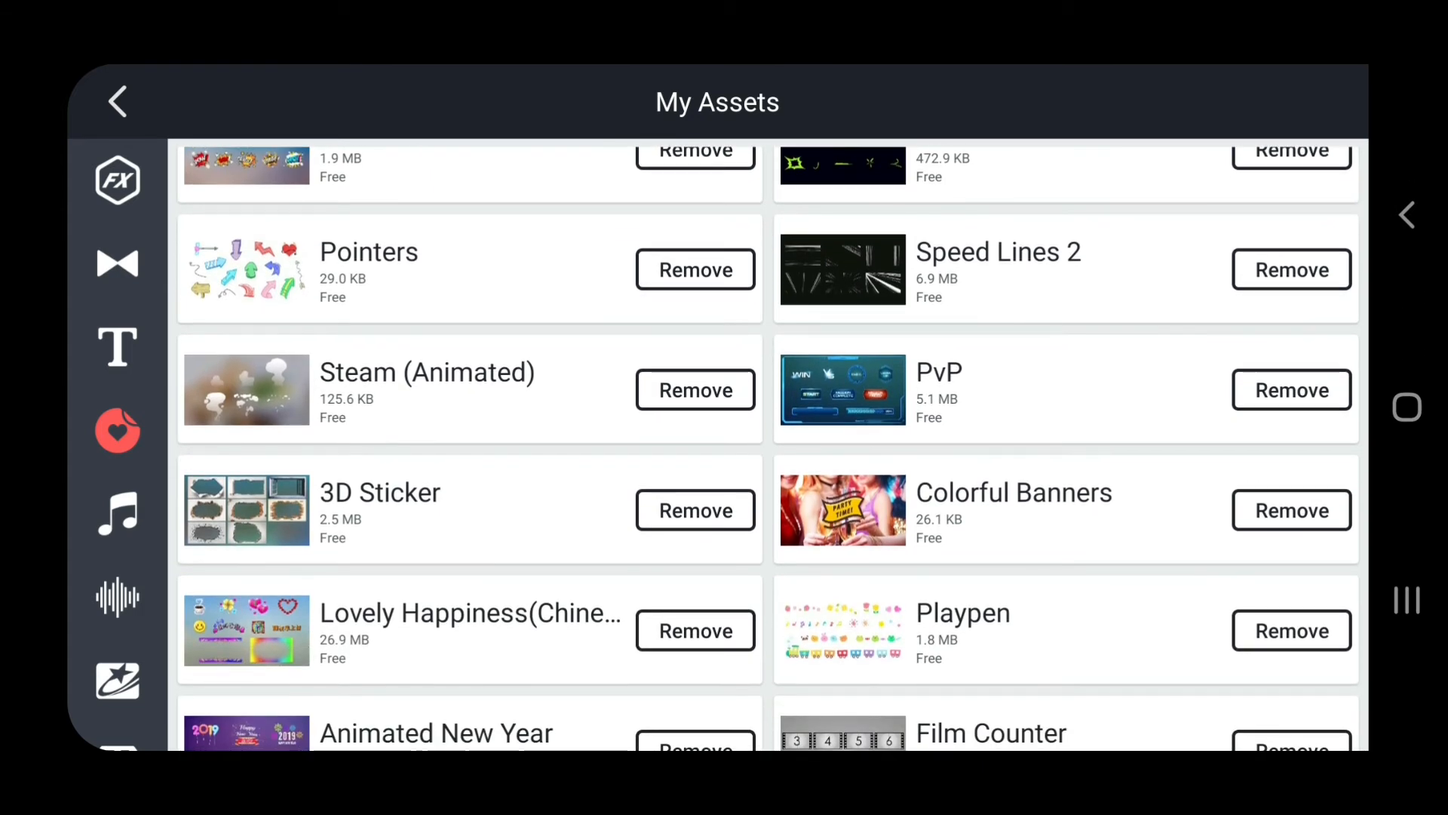